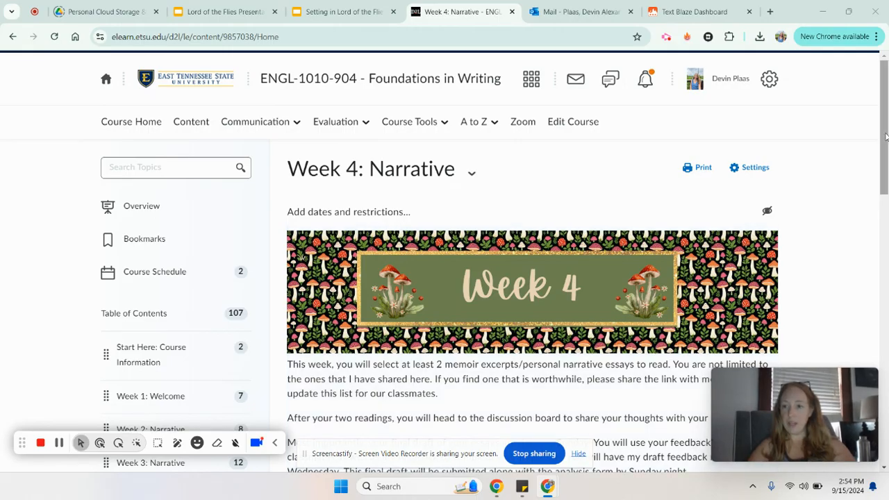
Scroll down the Week 4: Narrative page to the Readings section's five PDF documents.
scroll("down", 3)
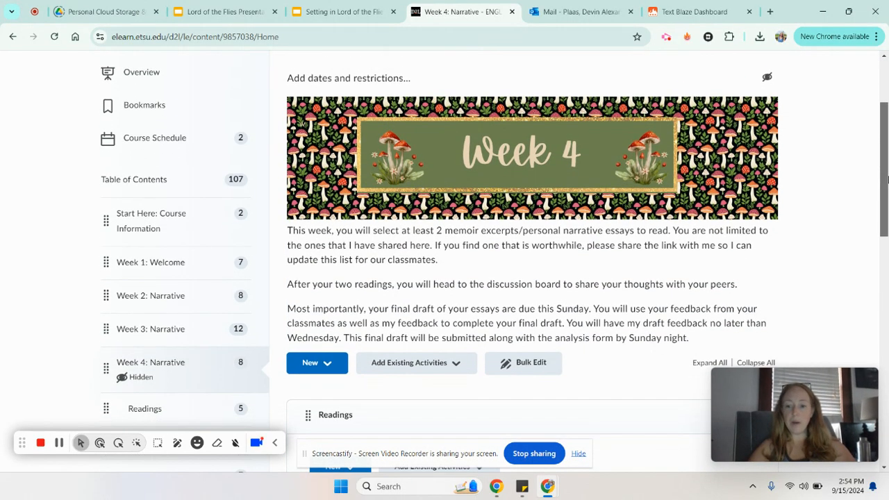
scroll("down", 3)
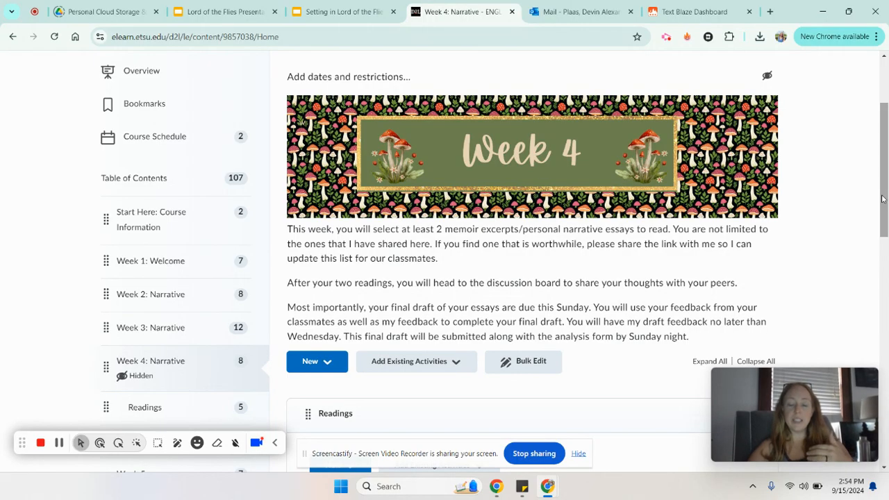
scroll("down", 3)
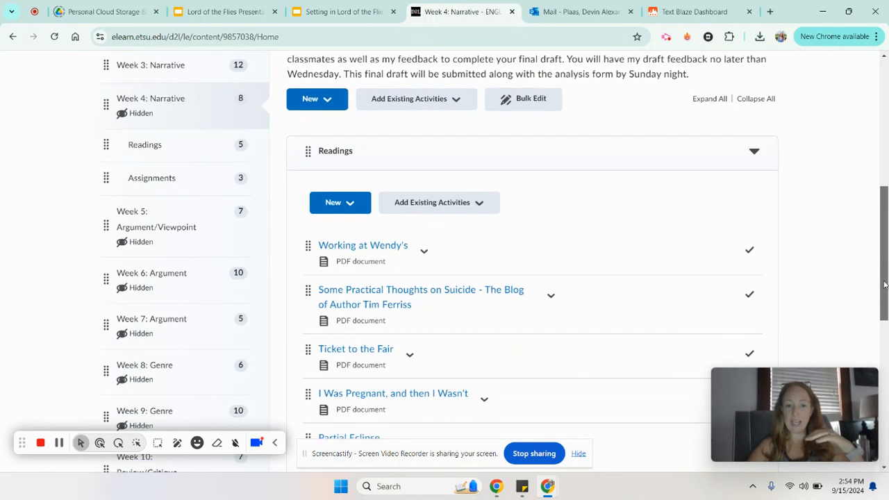
scroll("down", 3)
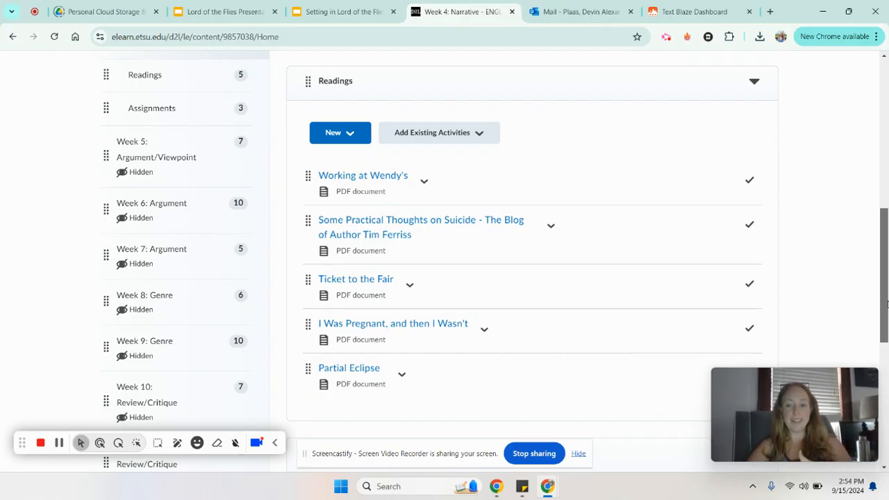
scroll("up", 3)
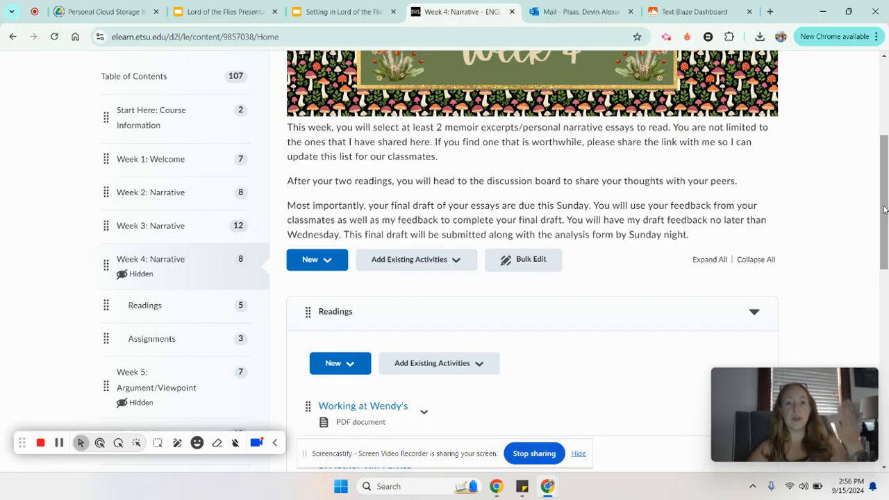
Reload the Week 4: Narrative course content from the Content navbar link.
scroll("down", 3)
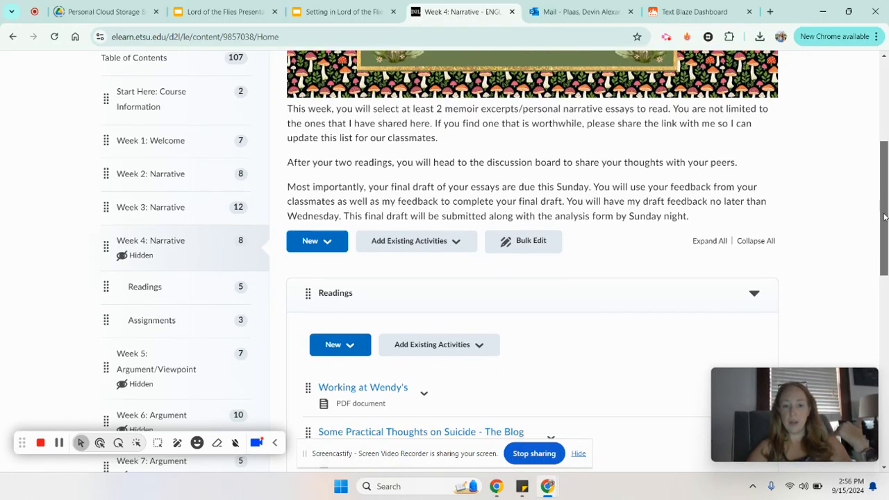
scroll("down", 3)
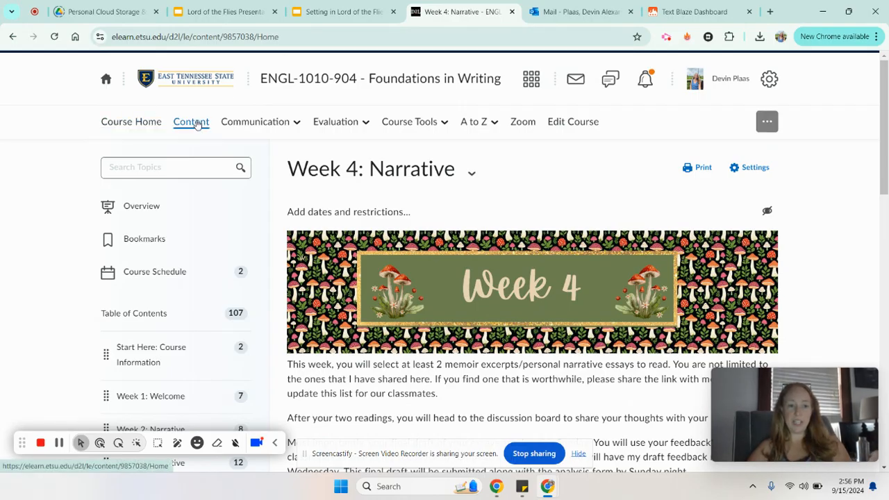
left_click(190, 121)
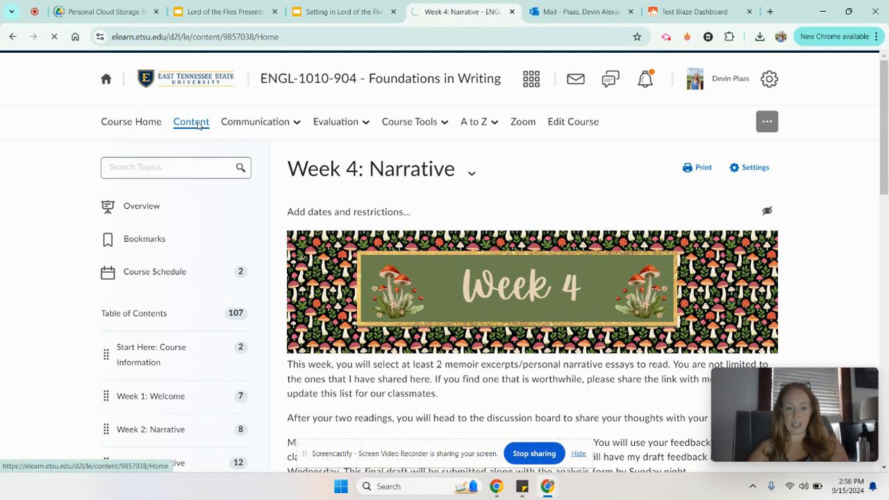
Scroll past Readings to Assignments and right-click Memoir Choice Discussion.
scroll("down", 3)
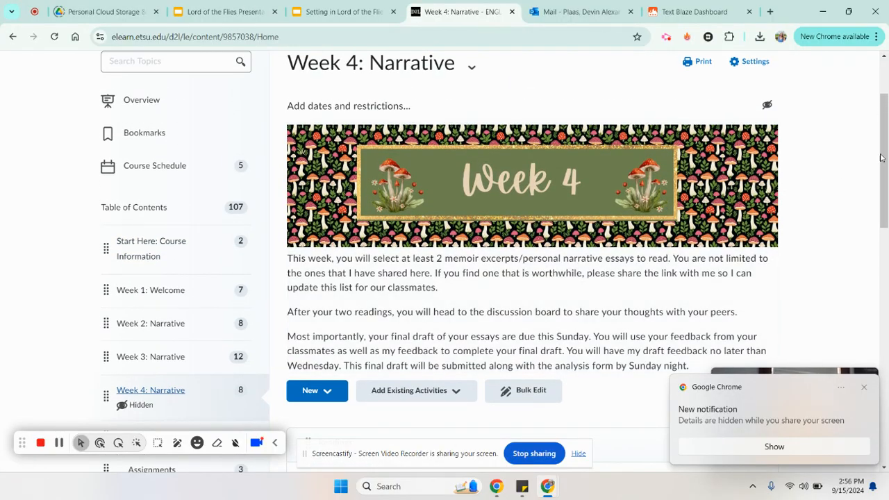
scroll("down", 3)
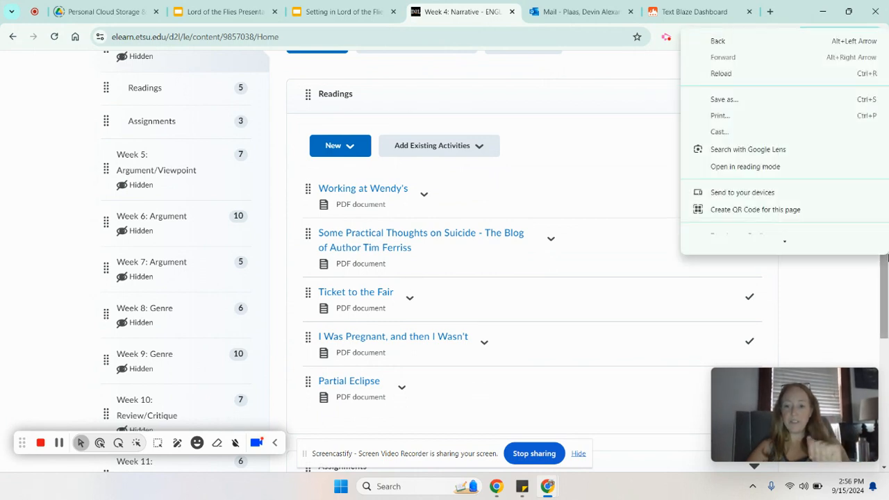
scroll("down", 3)
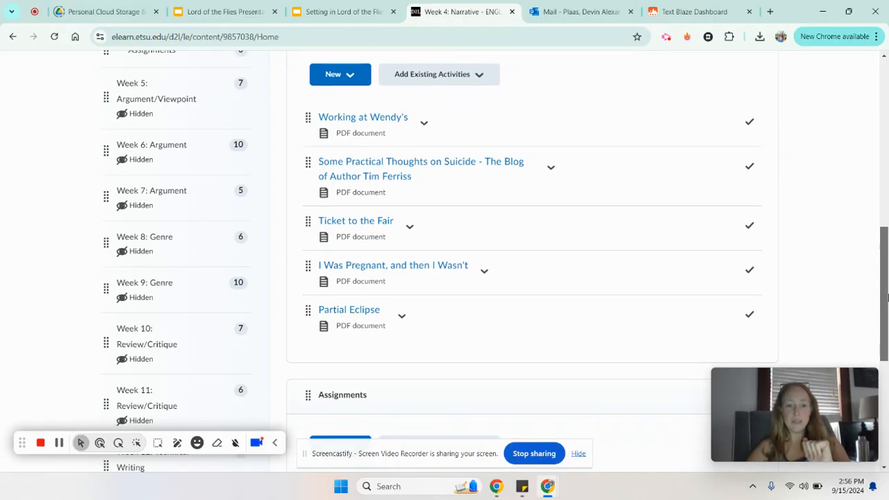
scroll("down", 3)
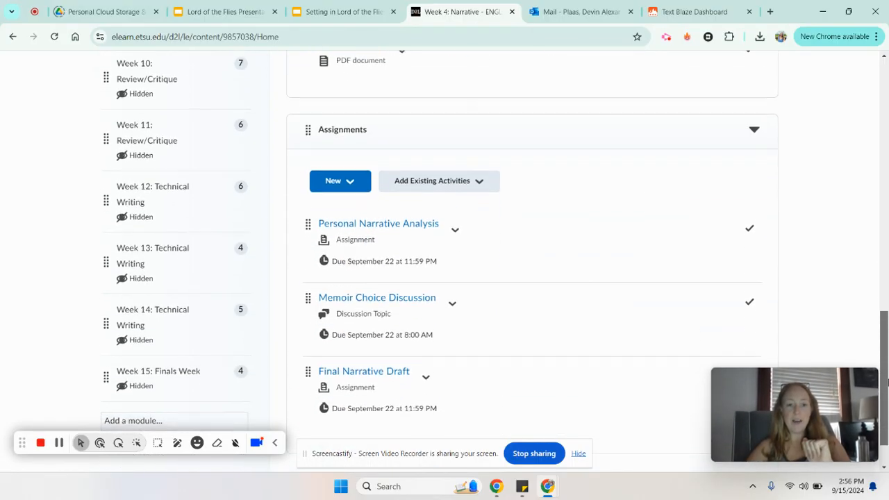
scroll("down", 3)
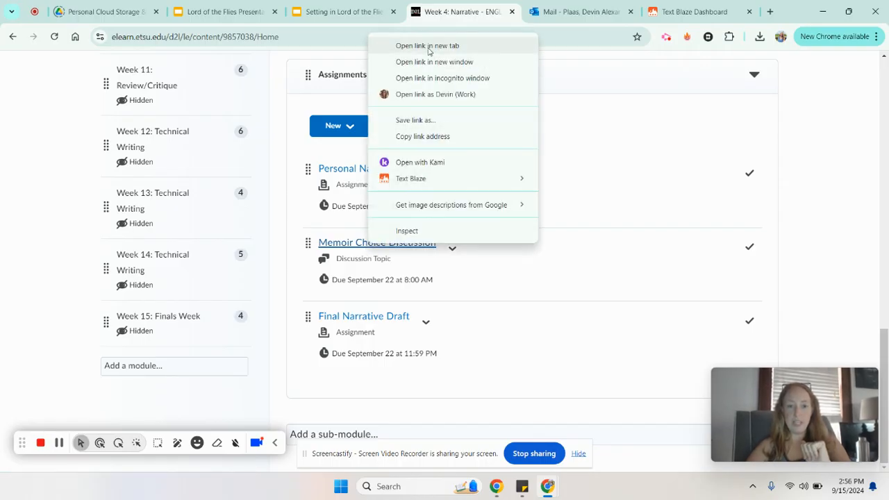
left_click(427, 45)
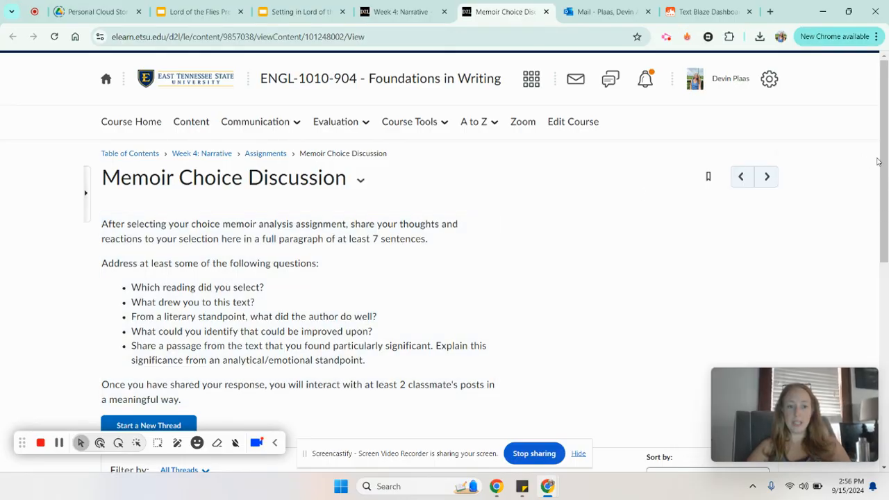
Scroll through the Memoir Choice Discussion instructions and prompt questions in the new tab.
scroll("down", 3)
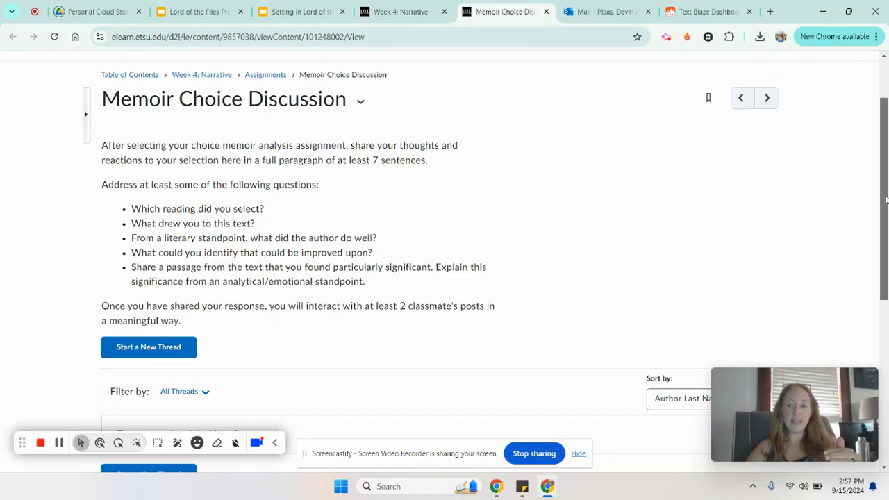
Review the discussion prompt, then switch back to the Week 4: Narrative browser tab.
scroll("down", 3)
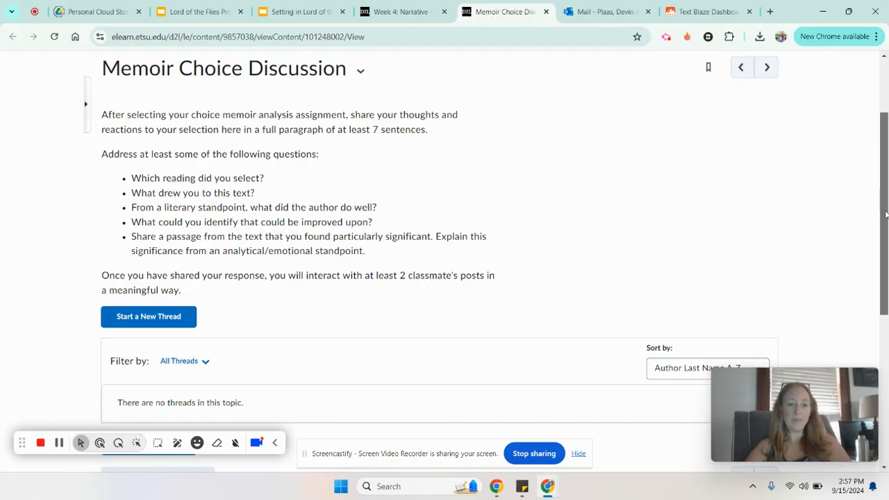
scroll("down", 3)
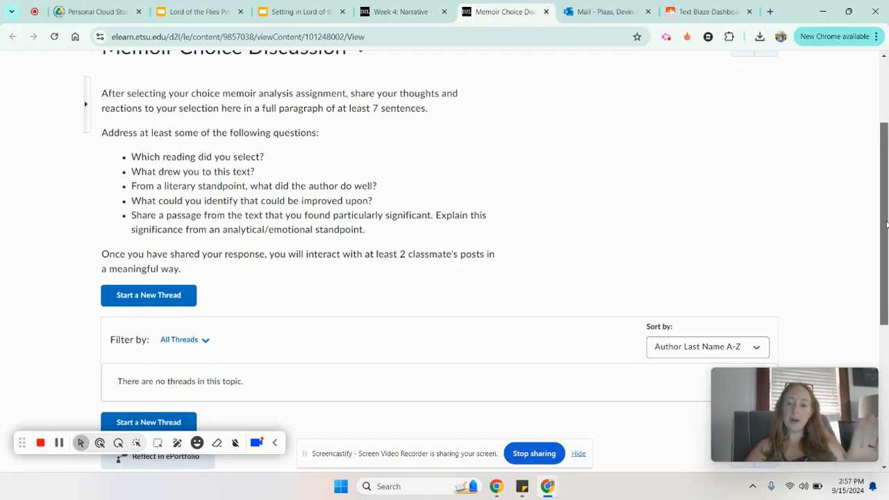
scroll("down", 3)
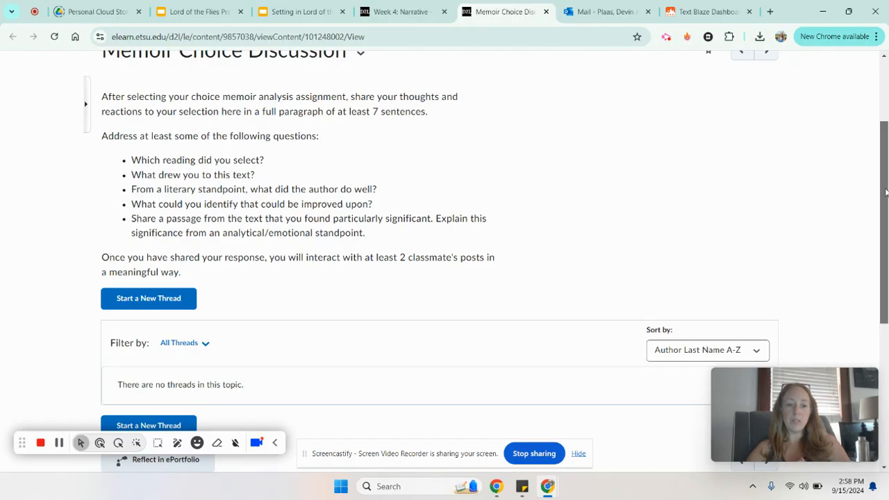
mouse_move(544, 97)
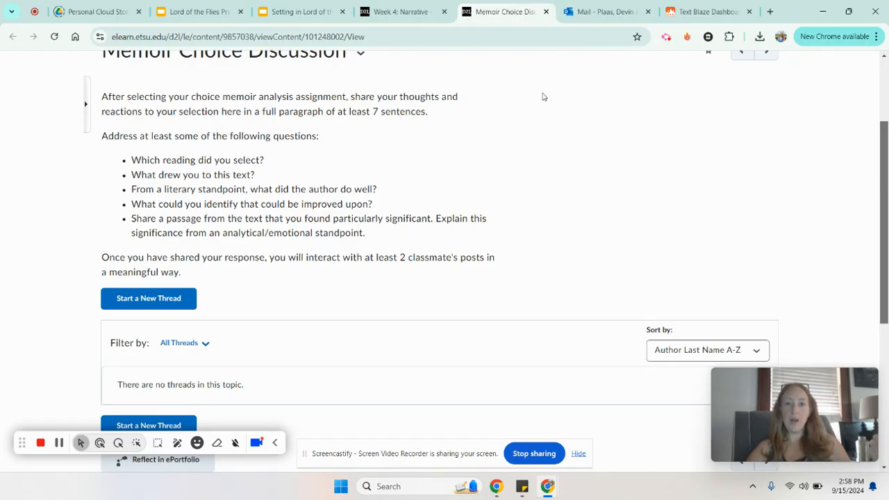
left_click(398, 12)
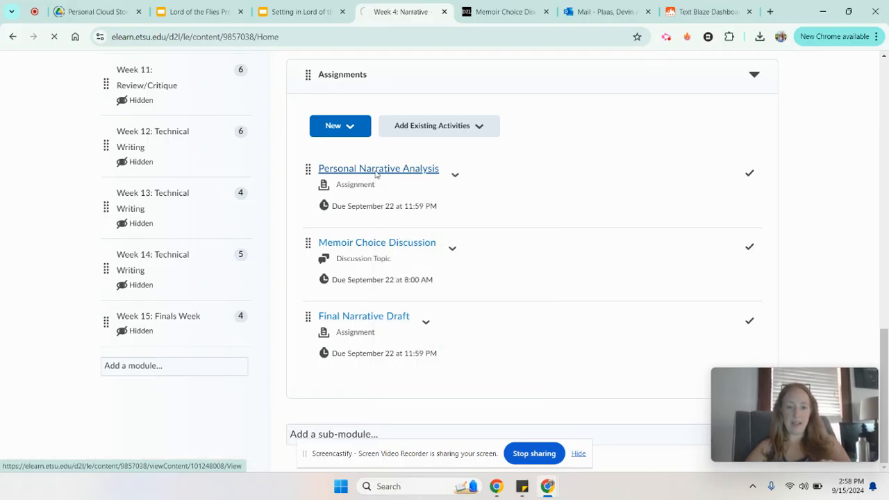
Open Personal Narrative Analysis and follow its docs.google.com worksheet link.
left_click(378, 168)
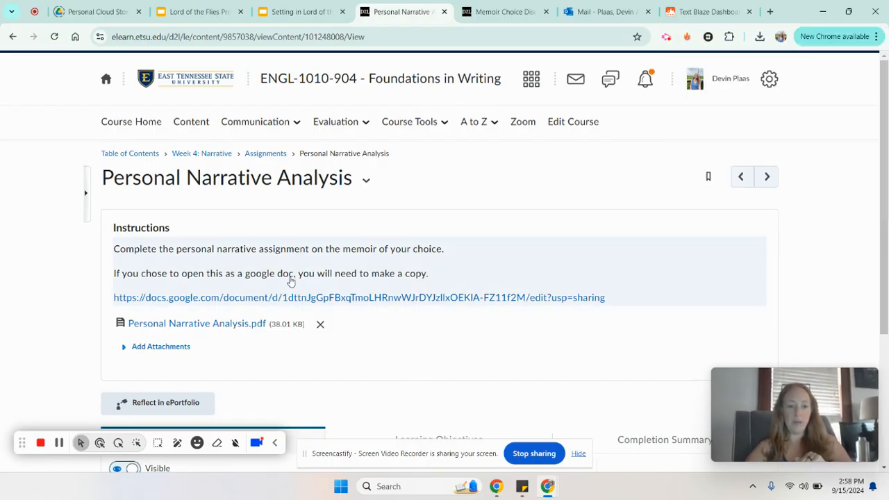
mouse_move(253, 302)
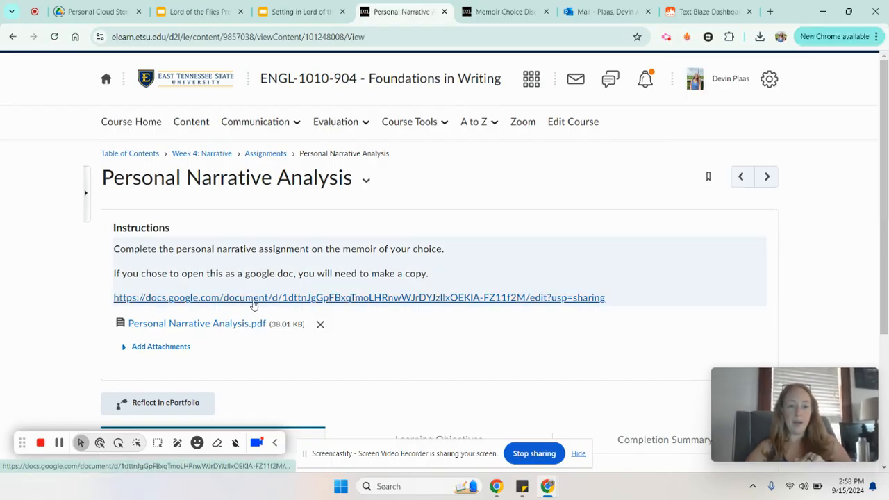
left_click(359, 297)
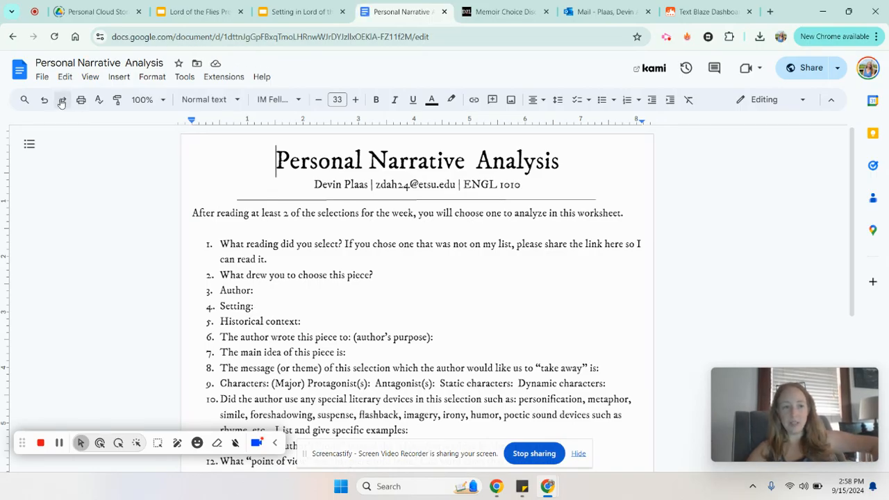
Scroll through worksheet questions 1–15, then go back to the assignment page.
left_click(42, 76)
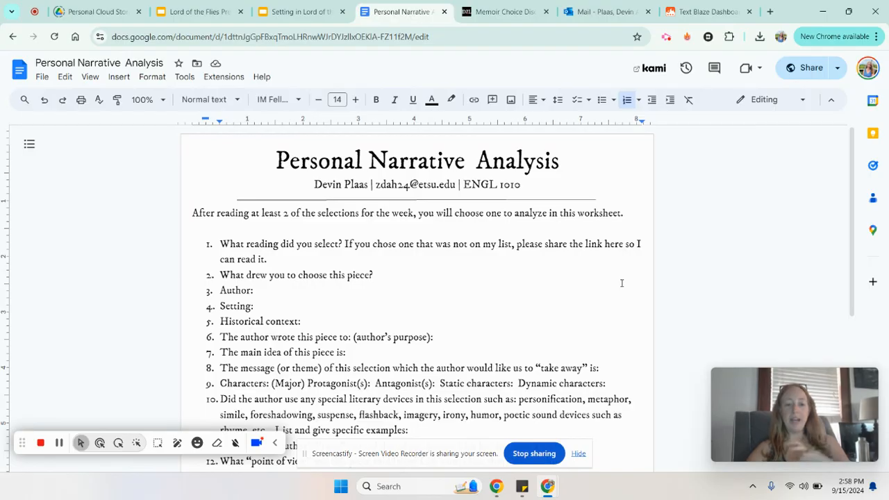
mouse_move(844, 218)
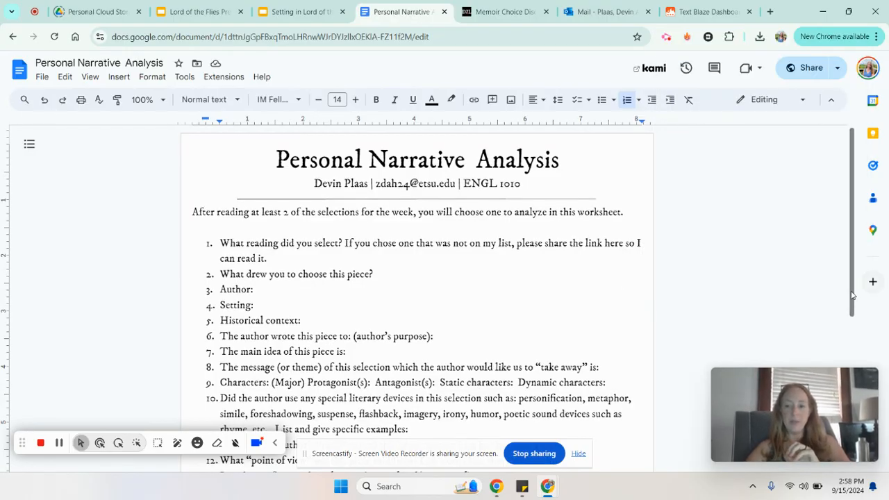
scroll("down", 3)
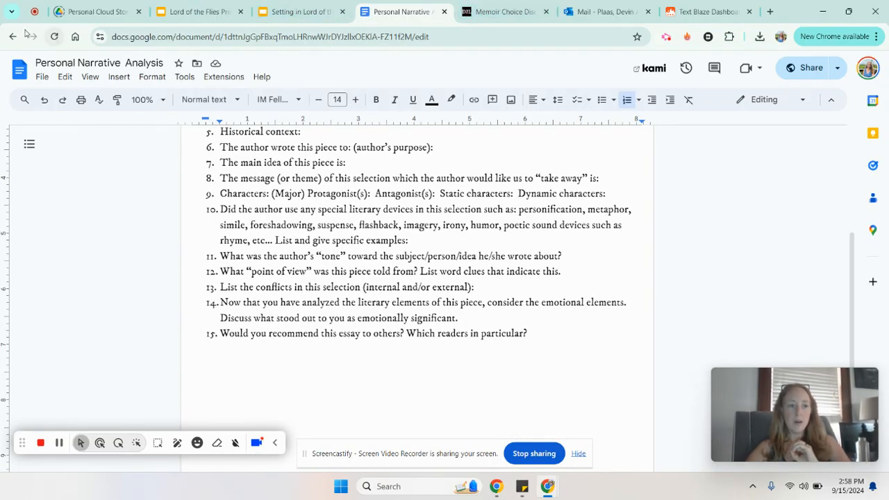
left_click(11, 36)
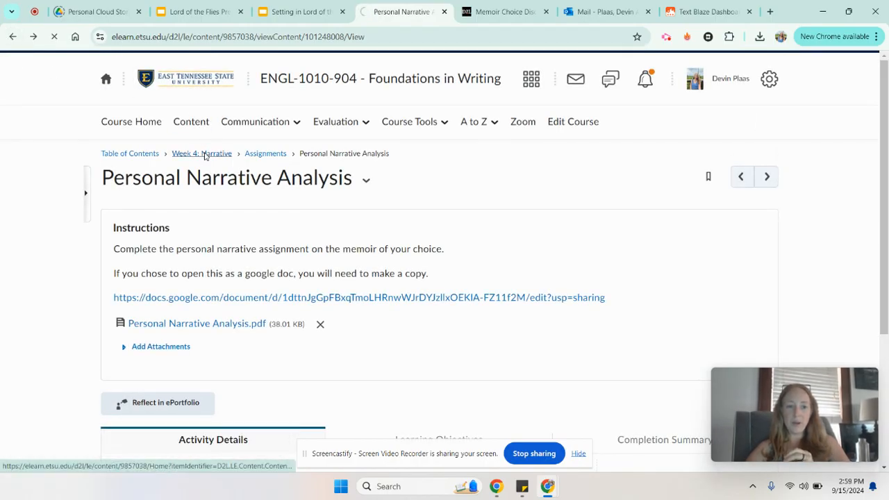
Follow the Week 4: Narrative breadcrumb and scroll down to the five PDF readings.
left_click(201, 154)
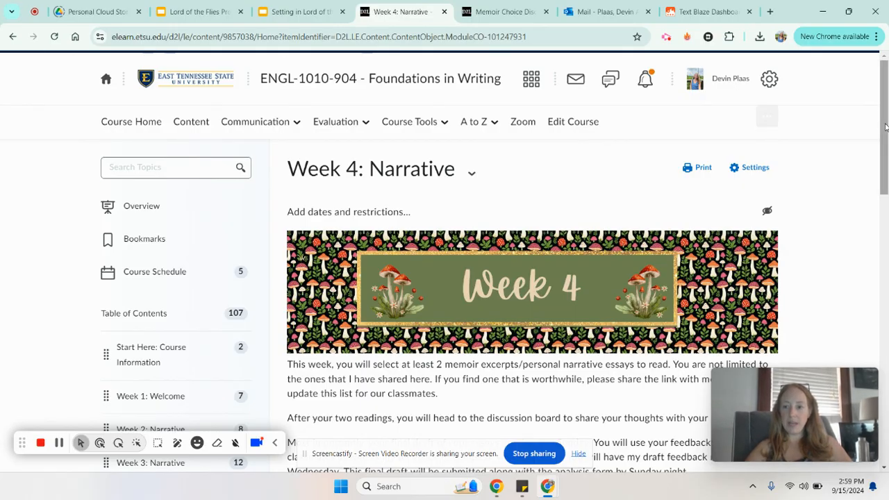
scroll("down", 3)
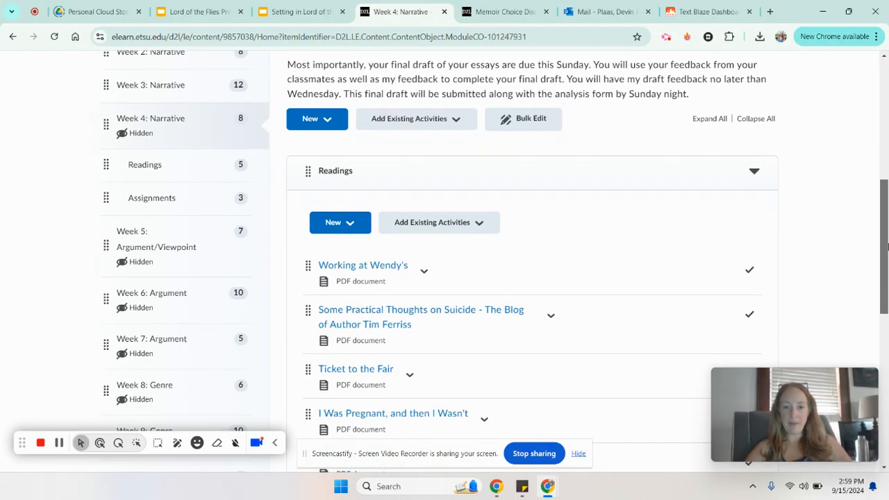
scroll("down", 3)
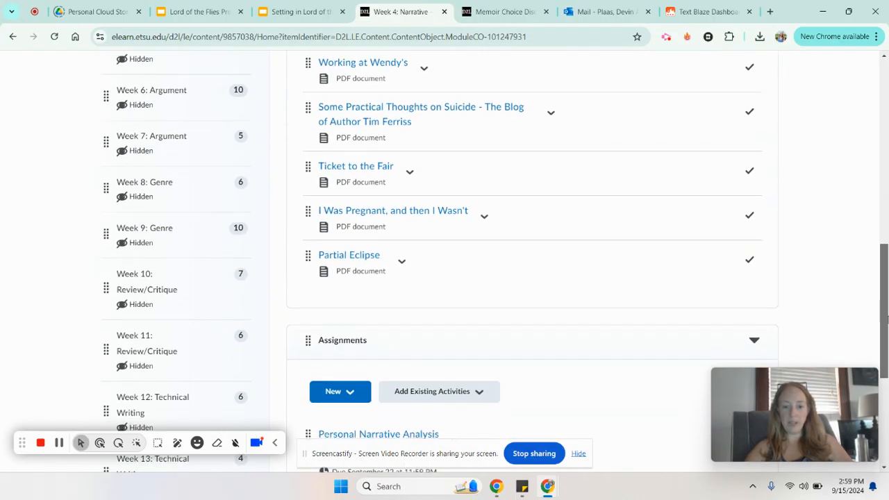
scroll("down", 3)
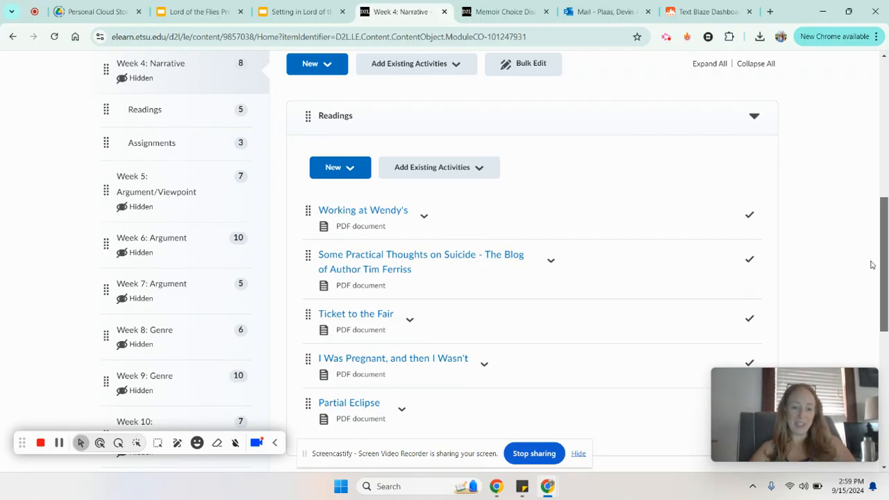
mouse_move(387, 283)
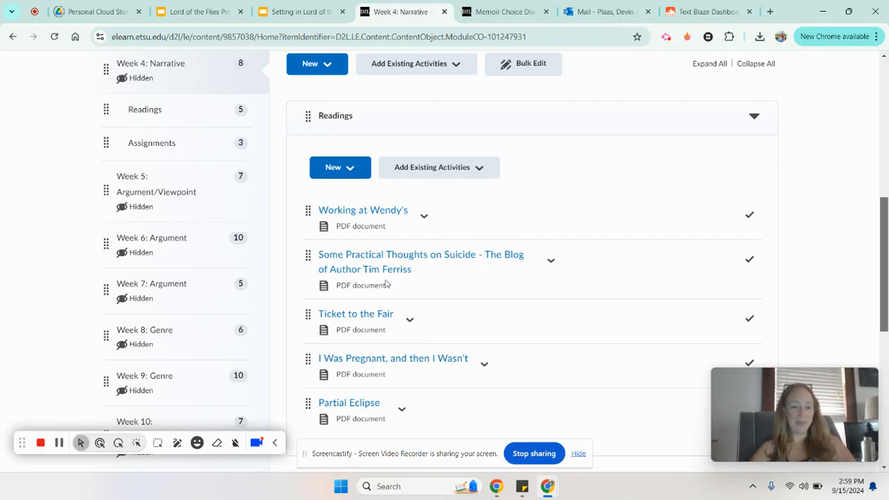
mouse_move(40, 442)
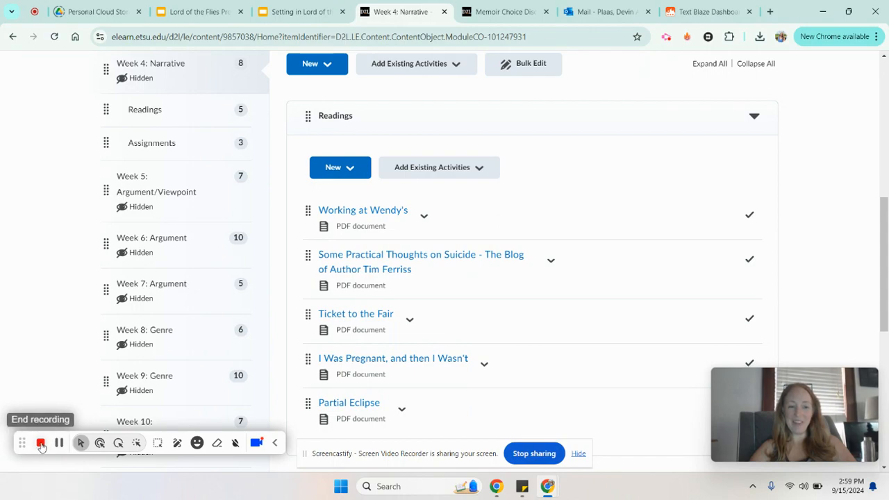